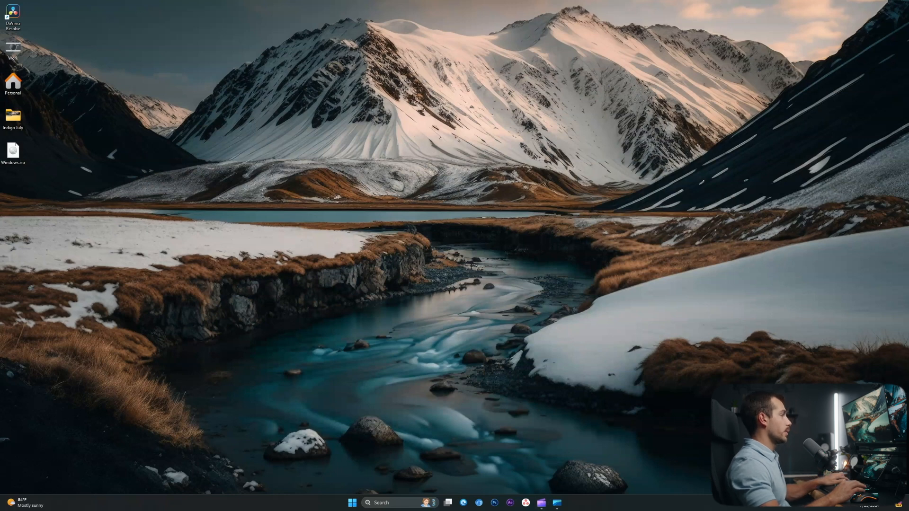
Step: Check This PC in File Explorer, where only Local Disk (C:) is listed so far
click(440, 503)
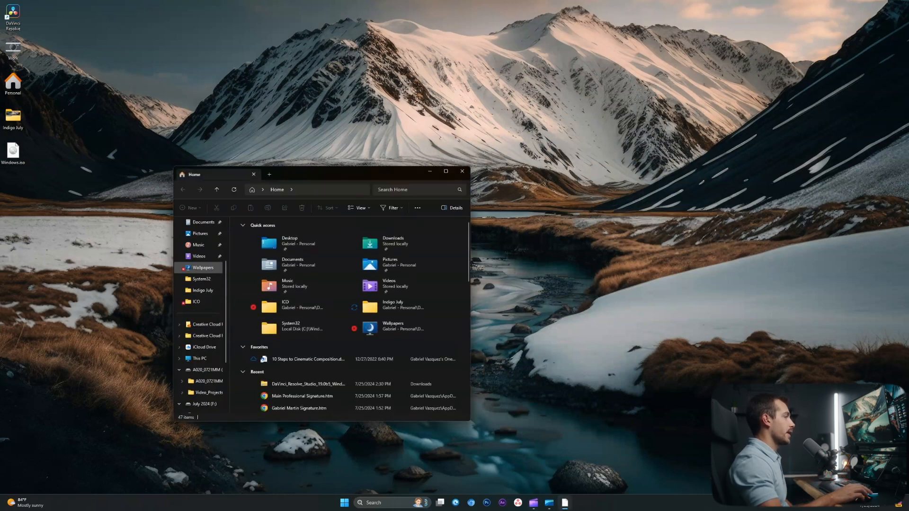
click(200, 324)
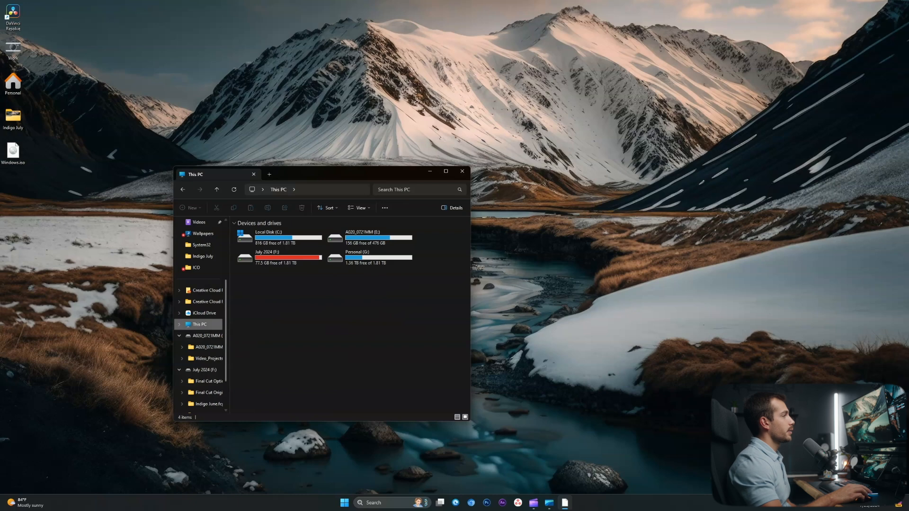
mouse_move(327, 208)
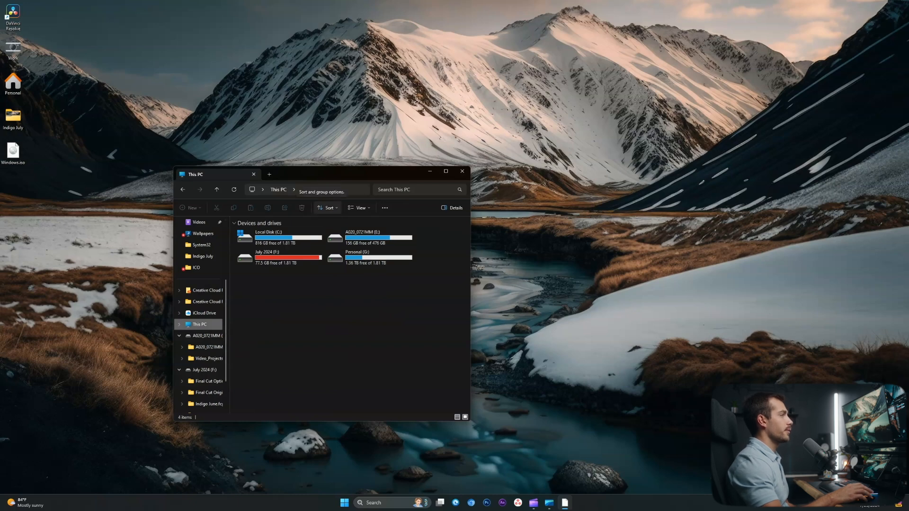
click(273, 237)
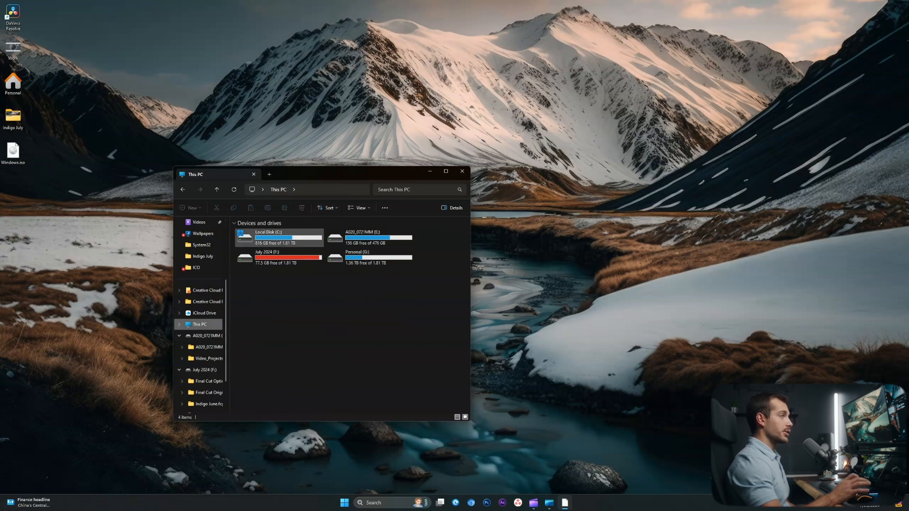
mouse_move(278, 236)
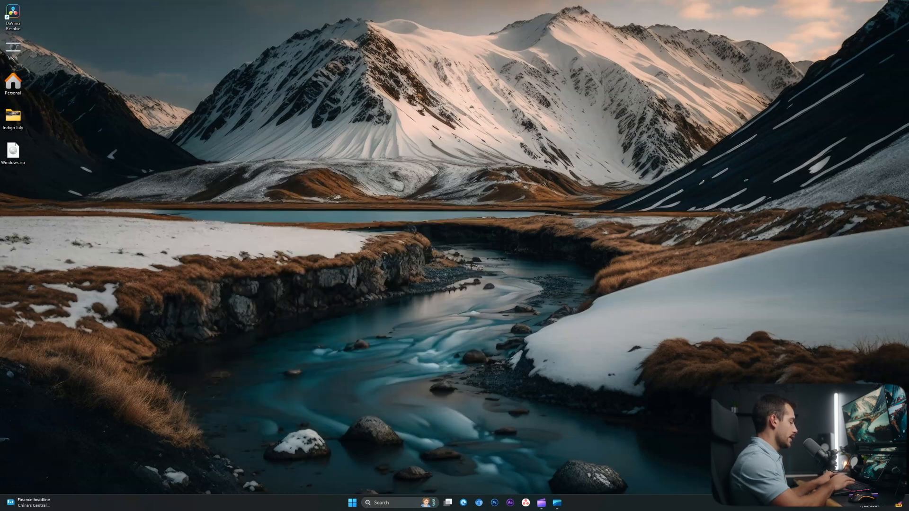
Step: Launch Disk Management from the Start menu and initialize Disk 1 (3726 GB) as GPT
right_click(350, 502)
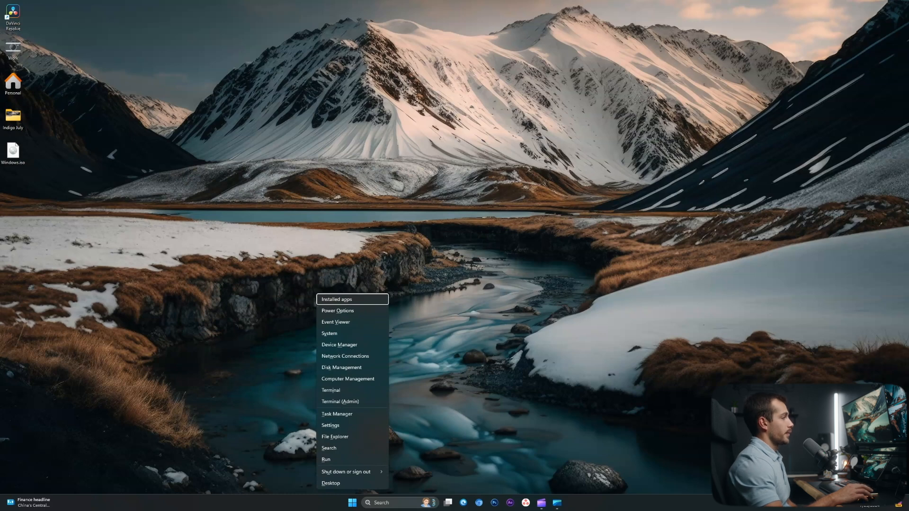
click(341, 370)
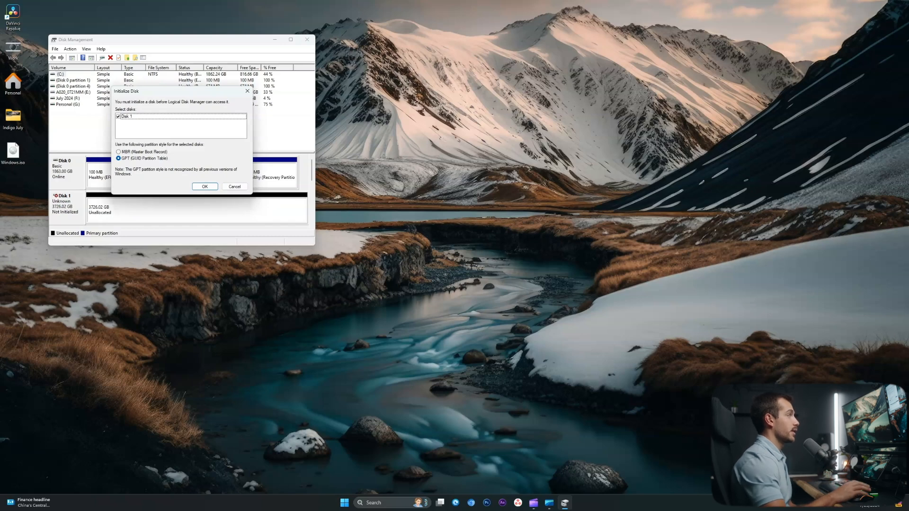
mouse_move(247, 91)
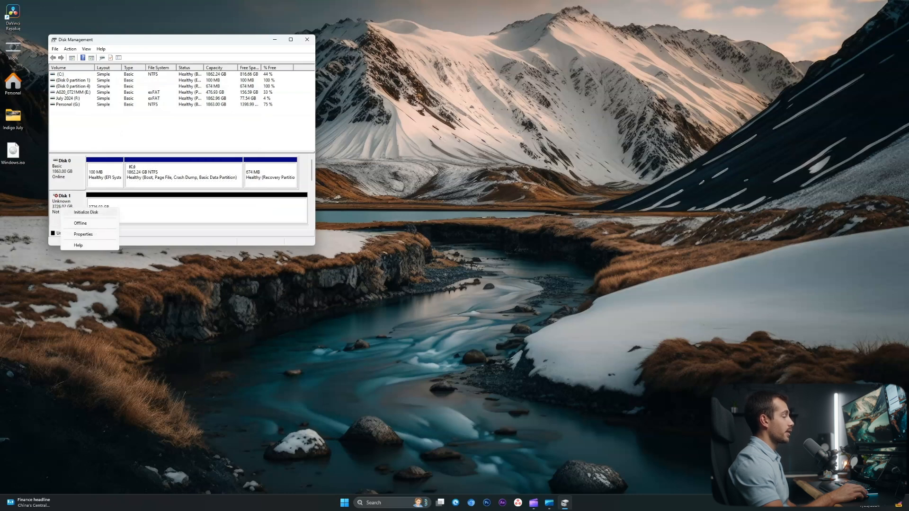
click(86, 211)
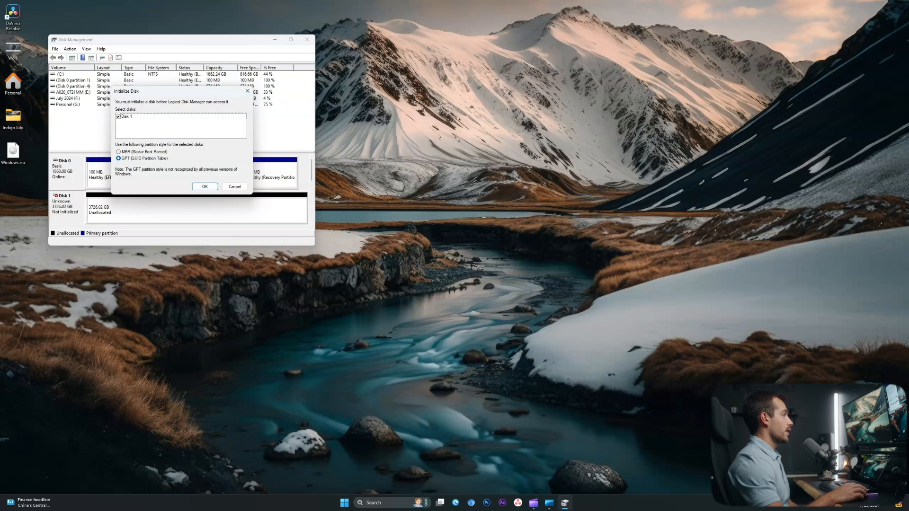
click(205, 186)
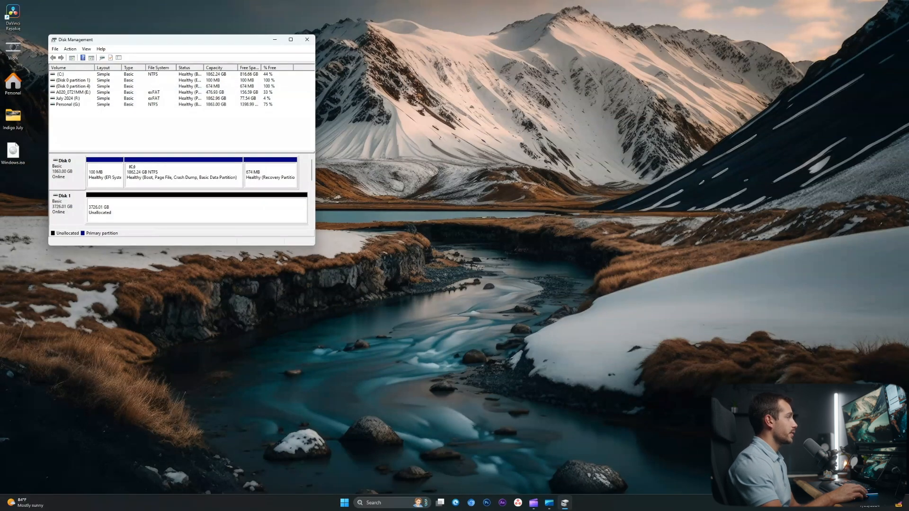
Step: Start a New Simple Volume on Disk 1's unallocated space, keeping the maximum size
right_click(150, 210)
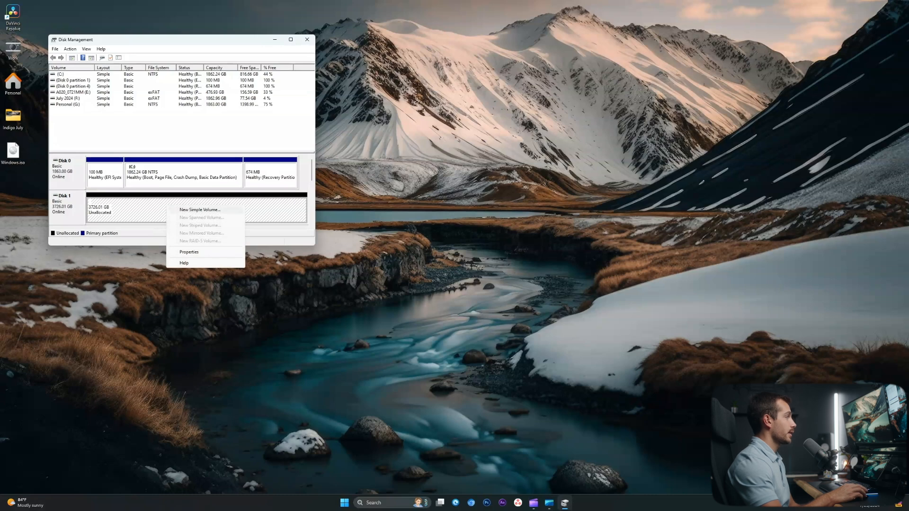
click(200, 210)
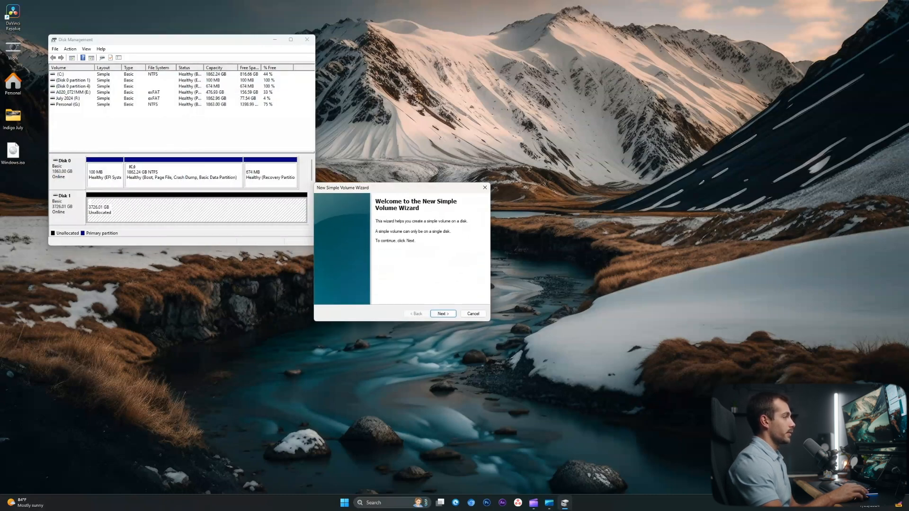
click(442, 313)
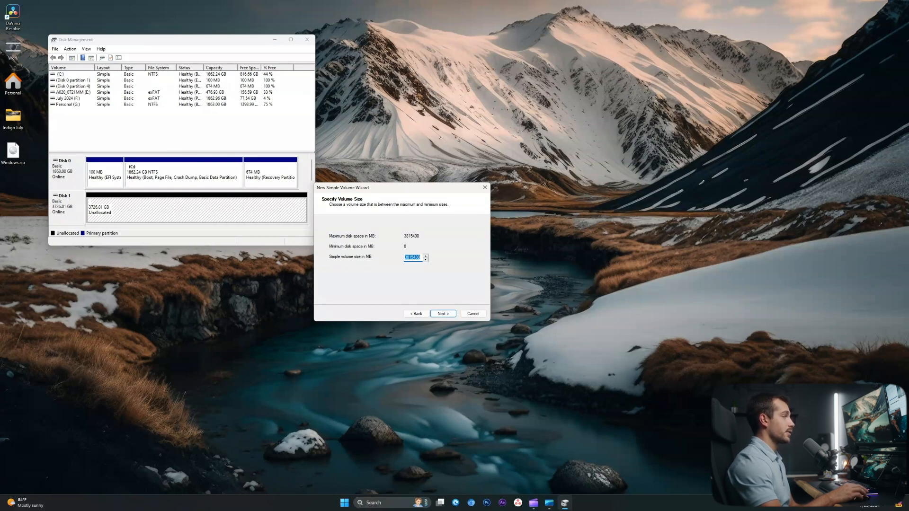
click(442, 314)
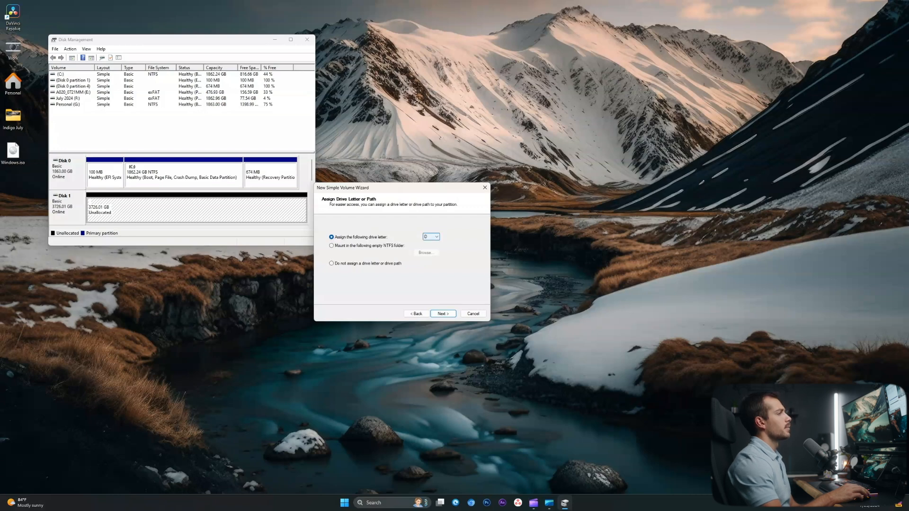
Step: Assign drive letter D, format as NTFS with label Editing, and finish the wizard
click(436, 237)
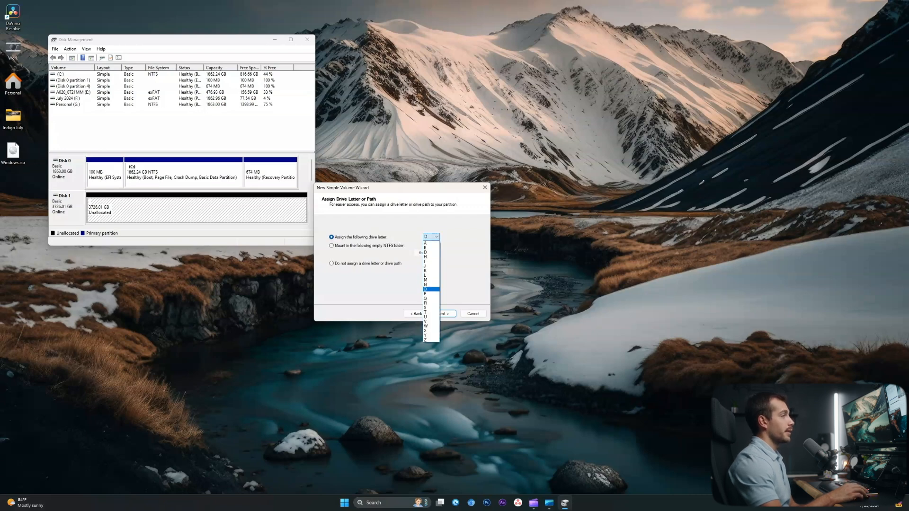
click(431, 237)
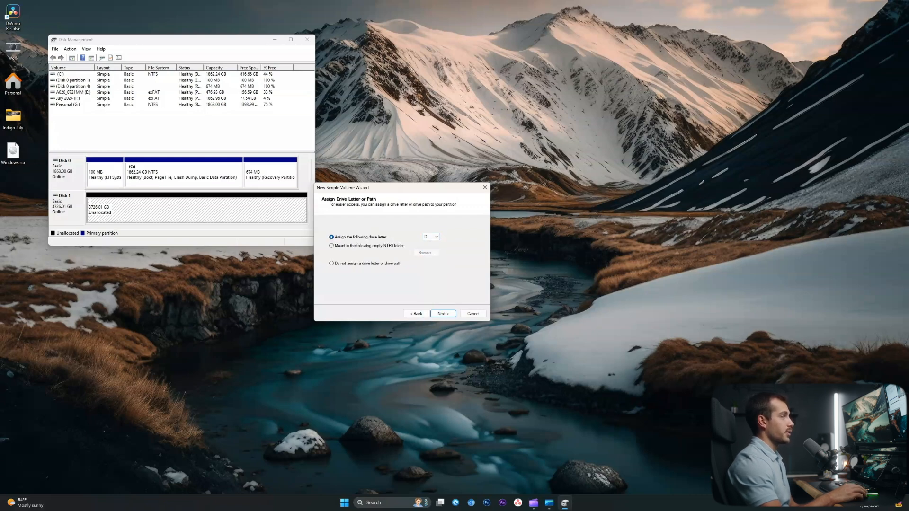
click(442, 314)
text(Editing)
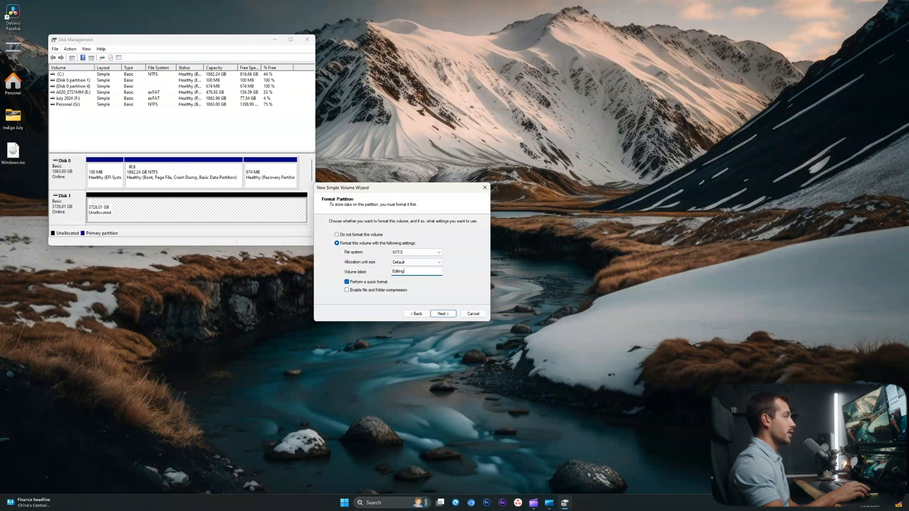
click(442, 313)
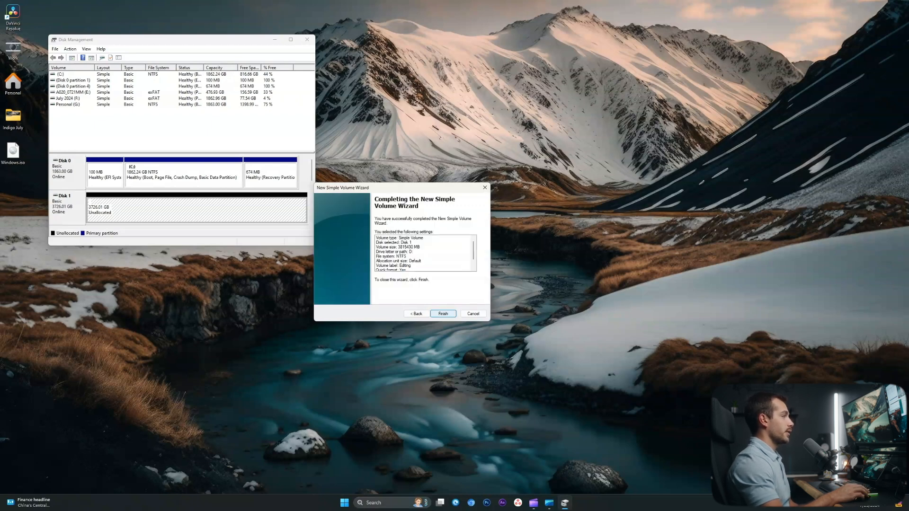
click(443, 313)
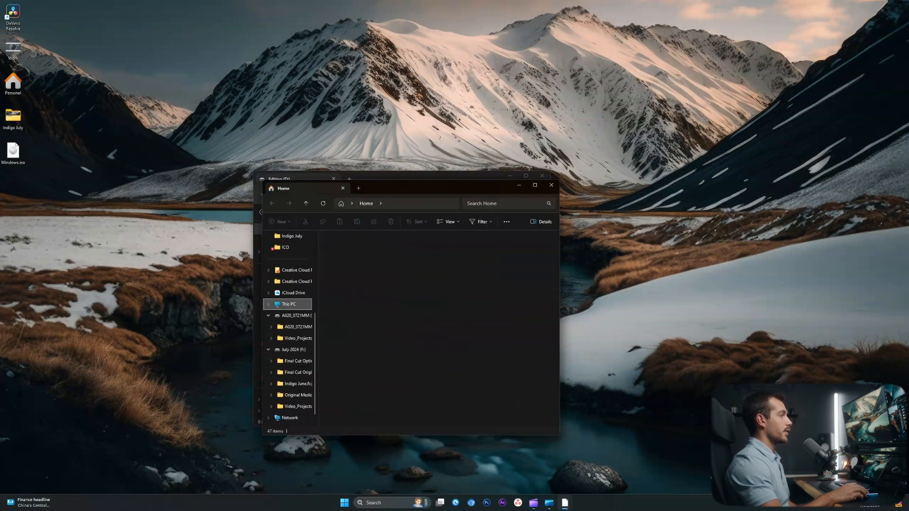
Step: Confirm Editing (D:) shows 3.63 TB free under This PC and opens empty
click(289, 304)
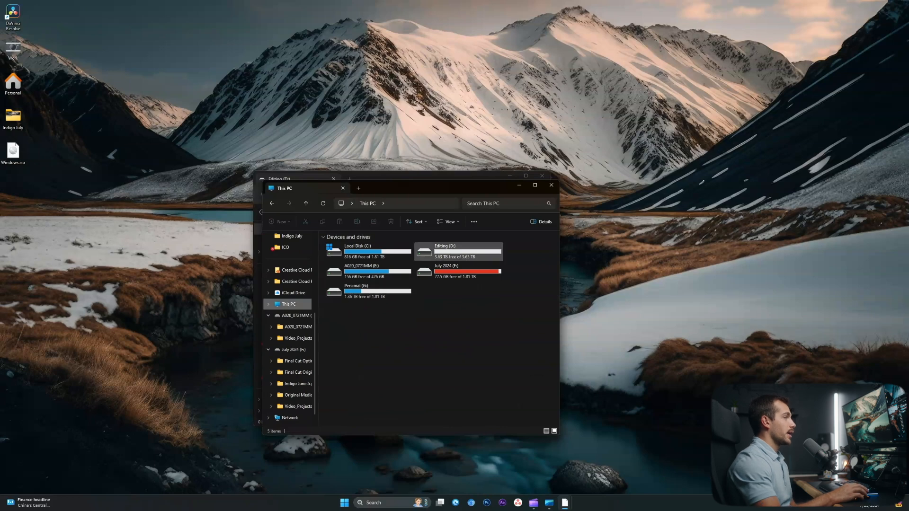
double_click(459, 252)
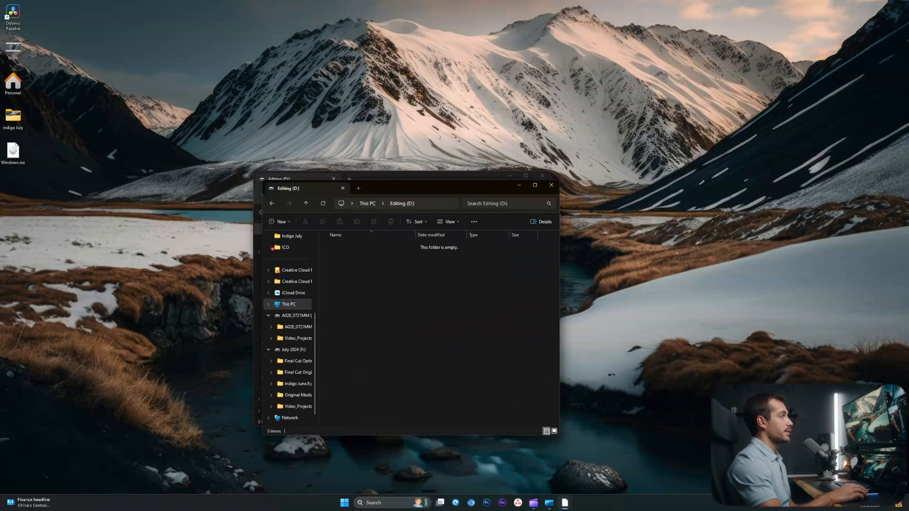
click(367, 203)
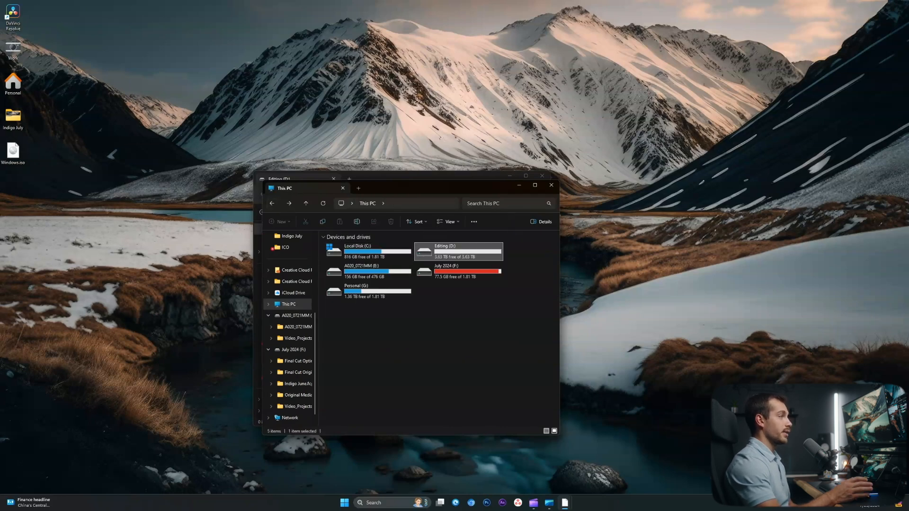
click(550, 185)
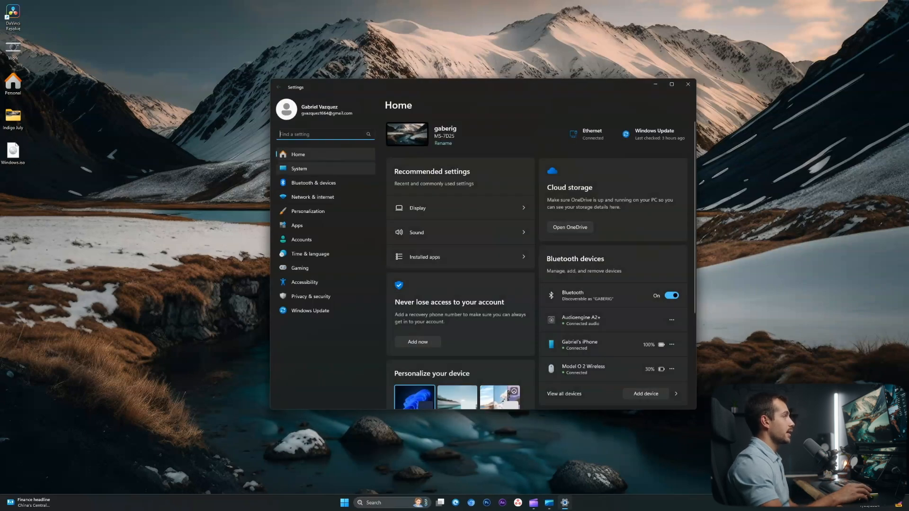
Step: Navigate System > Storage > Disks & volumes to see Disk 1 with its Editing (D:) NTFS volume
click(299, 169)
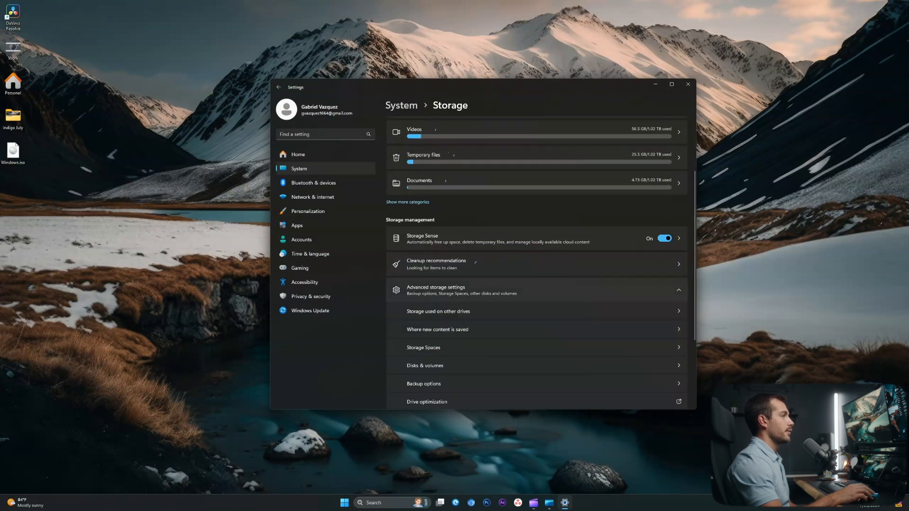
click(425, 366)
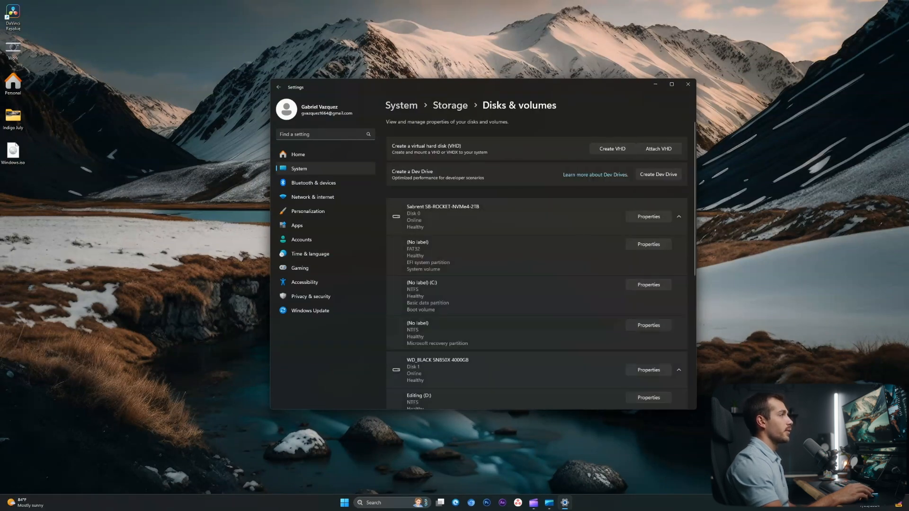